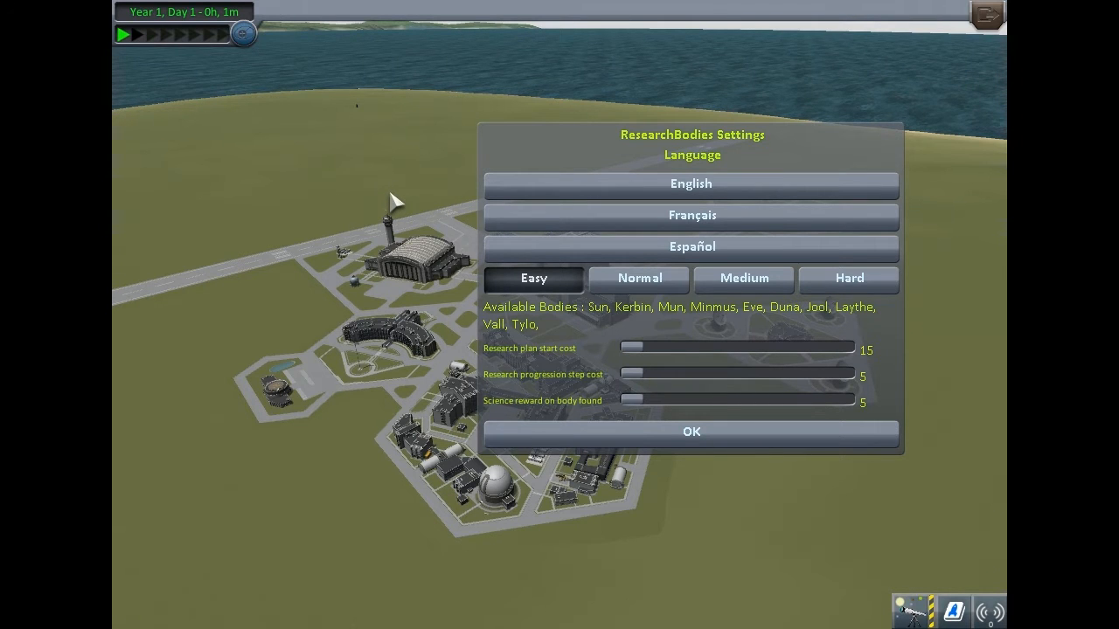
mouse_move(450, 218)
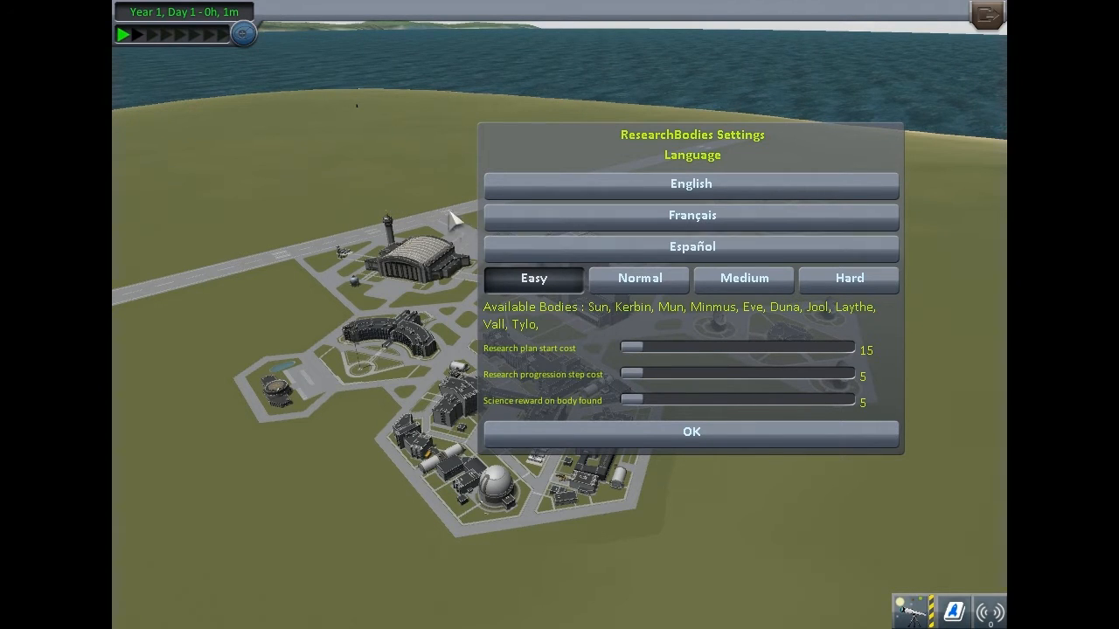
mouse_move(809, 147)
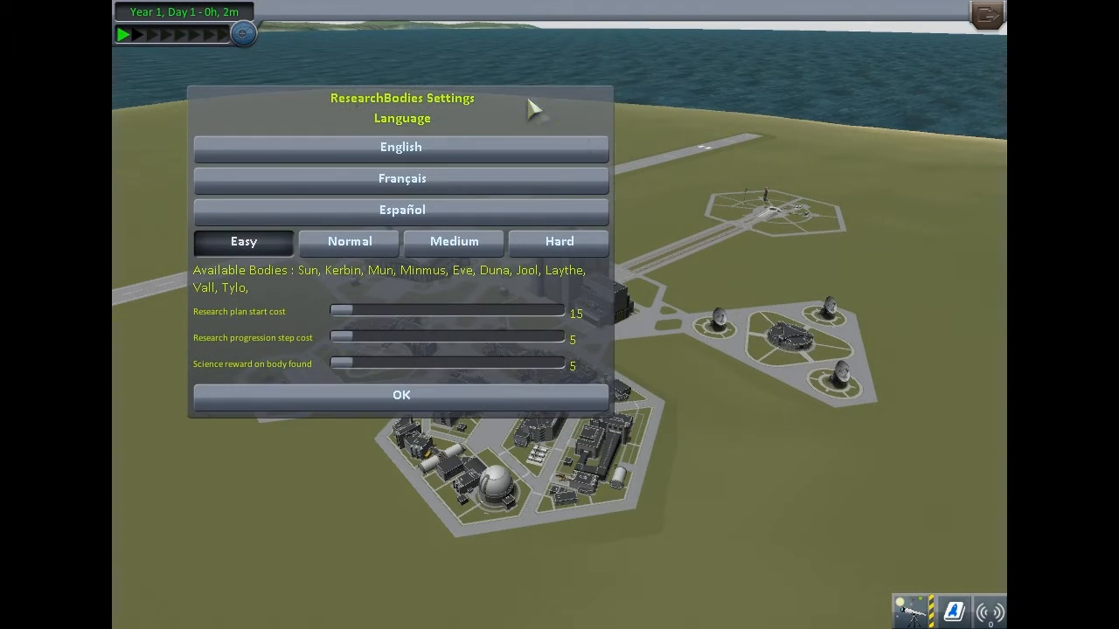
mouse_move(825, 243)
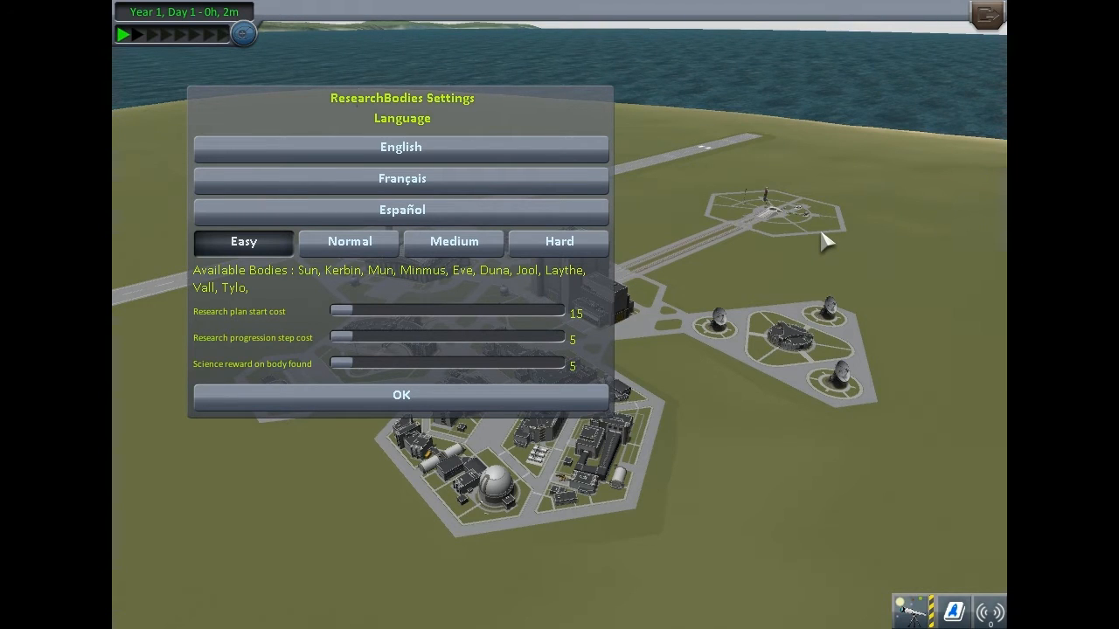
mouse_move(542, 256)
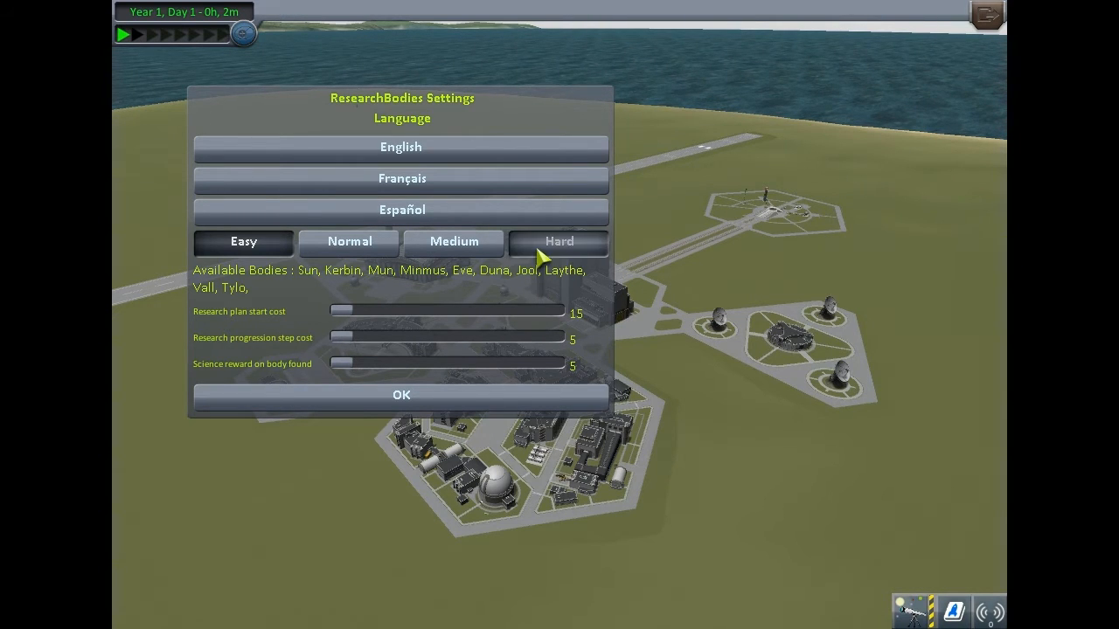
Cycle through the ResearchBodies difficulty options Normal, Easy, Hard and back.
left_click(348, 242)
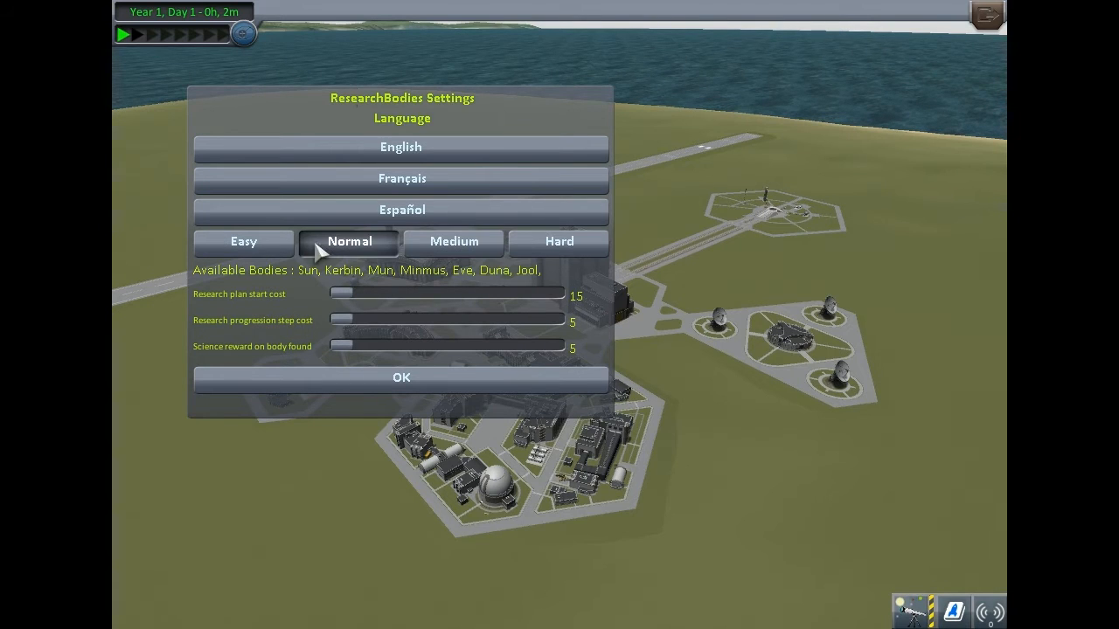
left_click(243, 241)
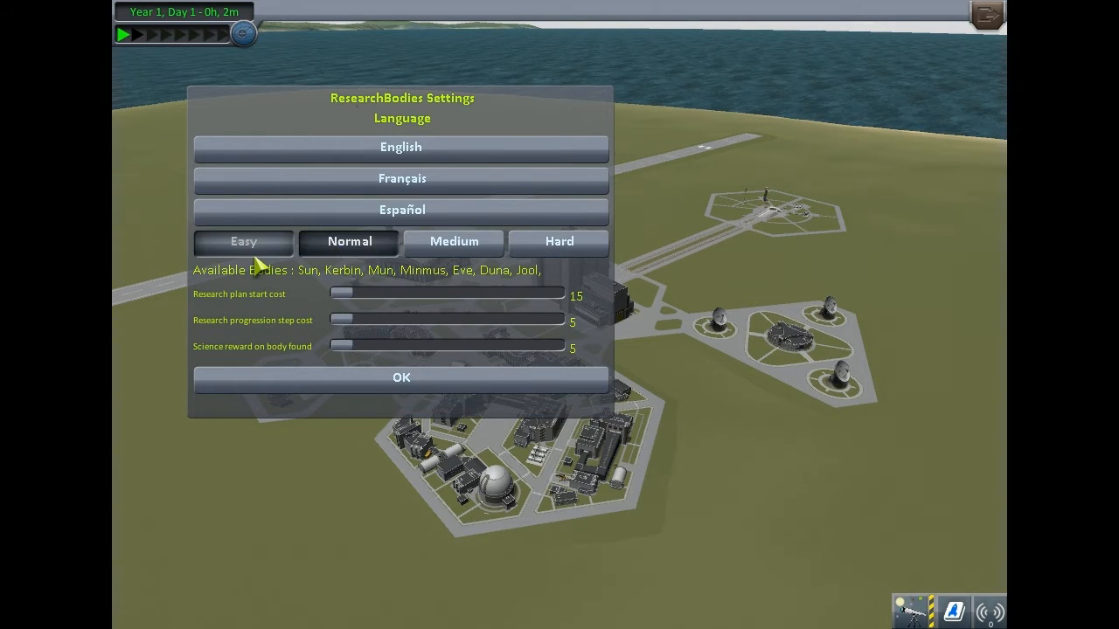
left_click(559, 241)
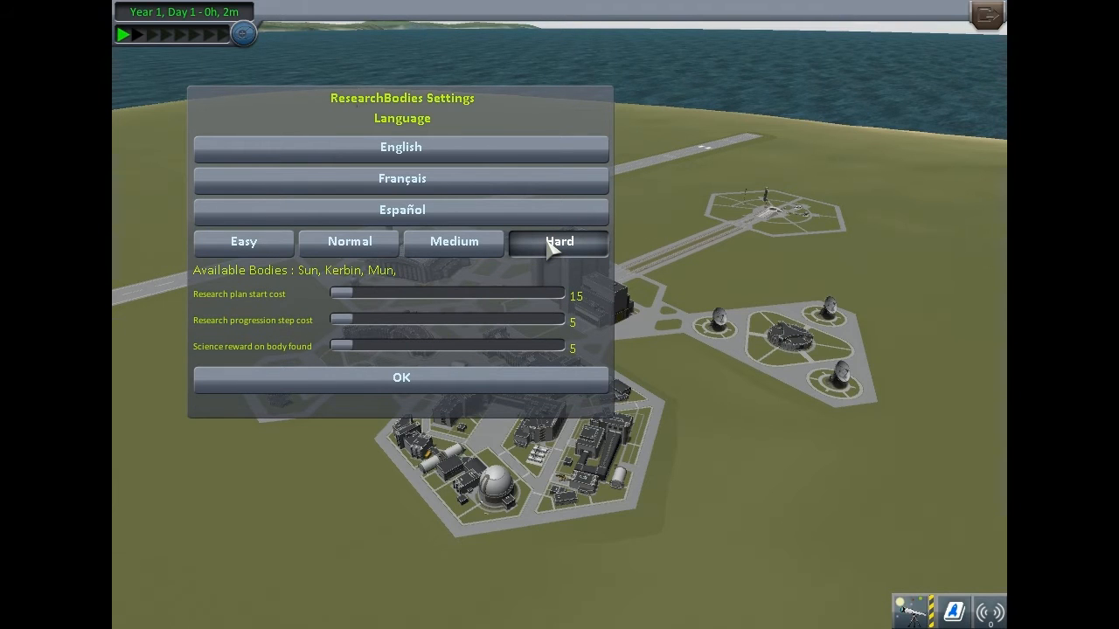
mouse_move(662, 373)
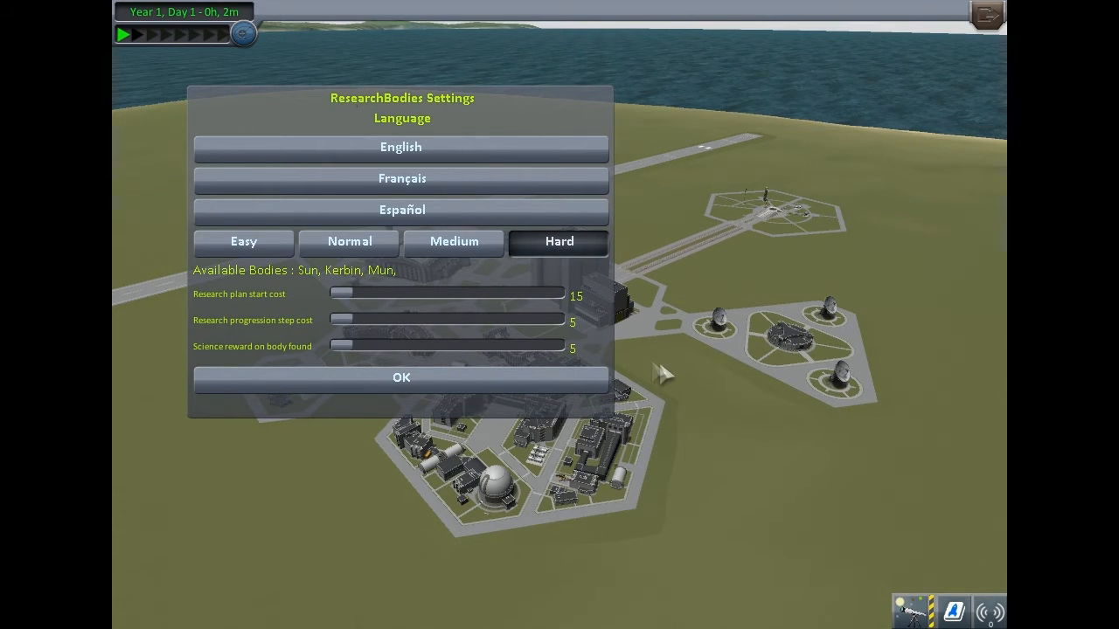
mouse_move(670, 376)
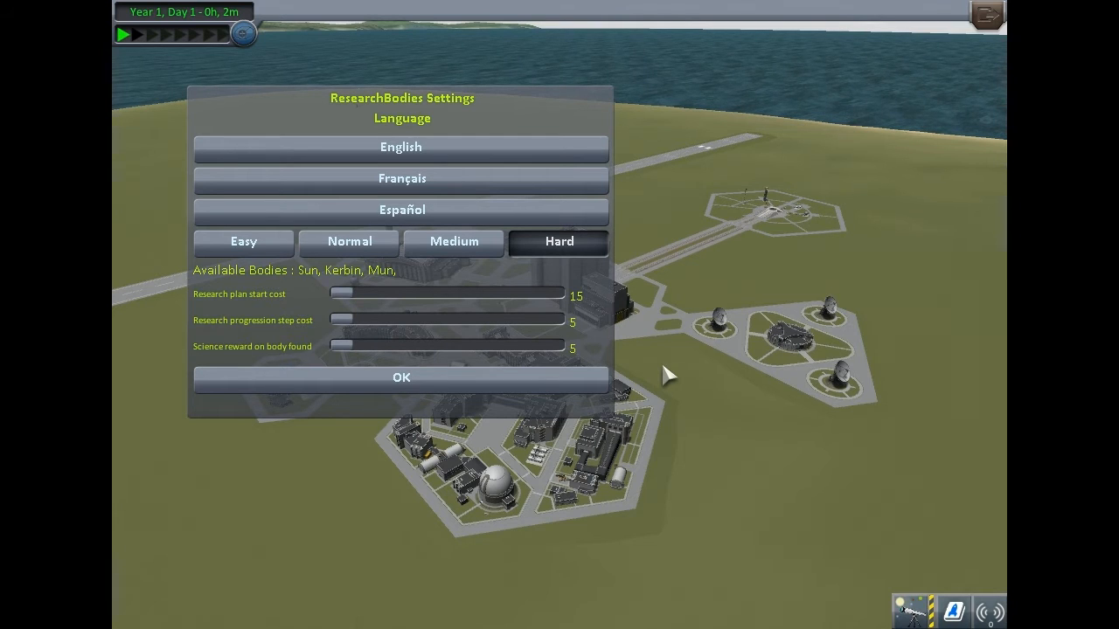
mouse_move(733, 417)
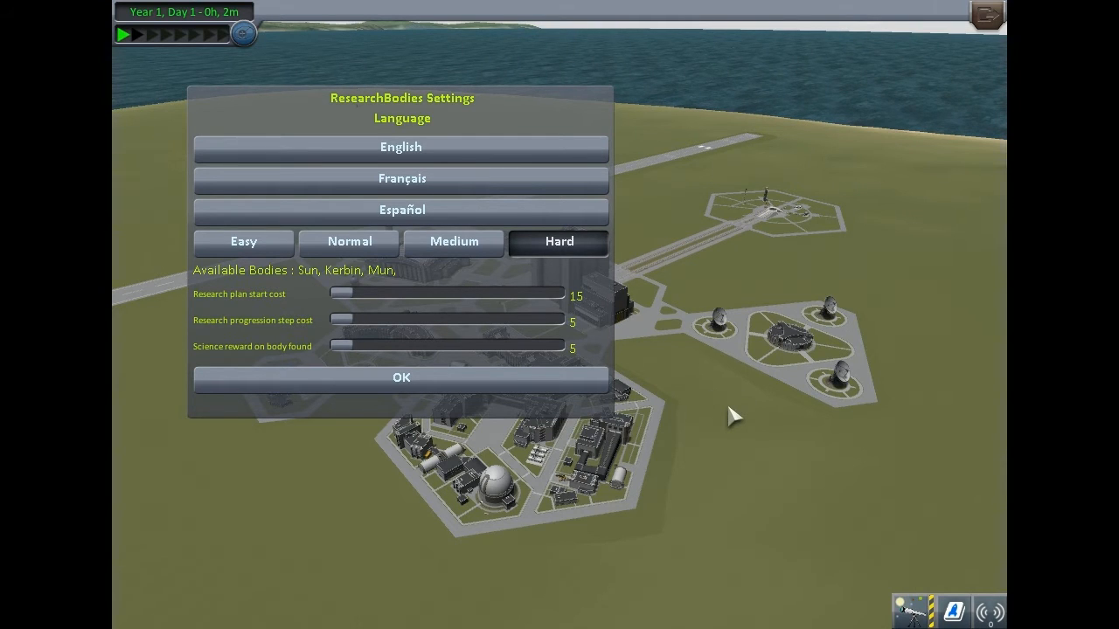
mouse_move(693, 388)
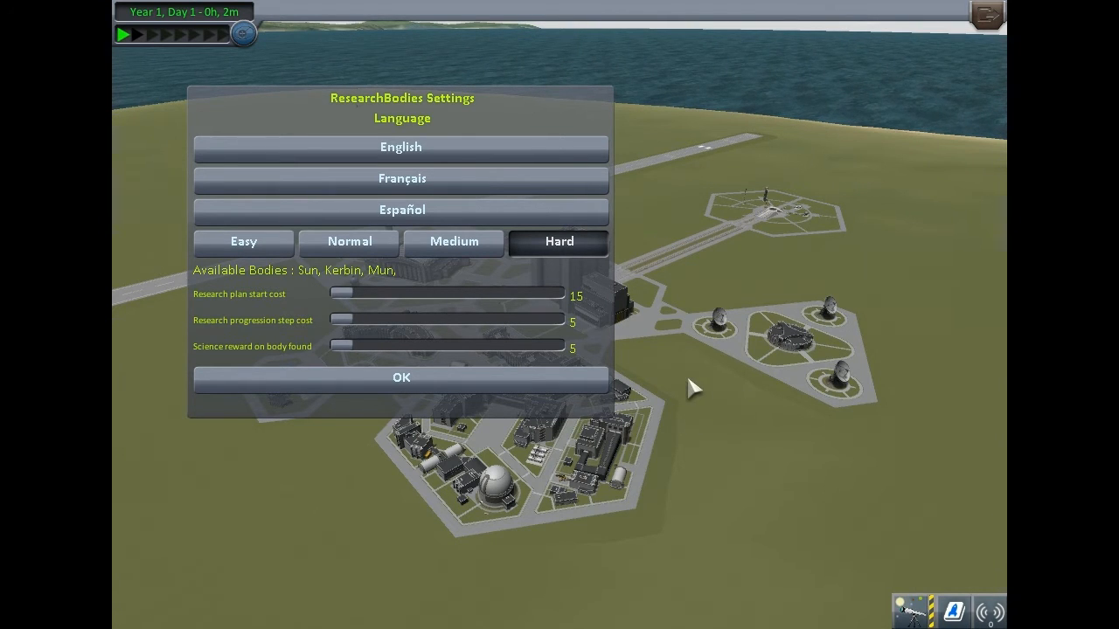
mouse_move(695, 452)
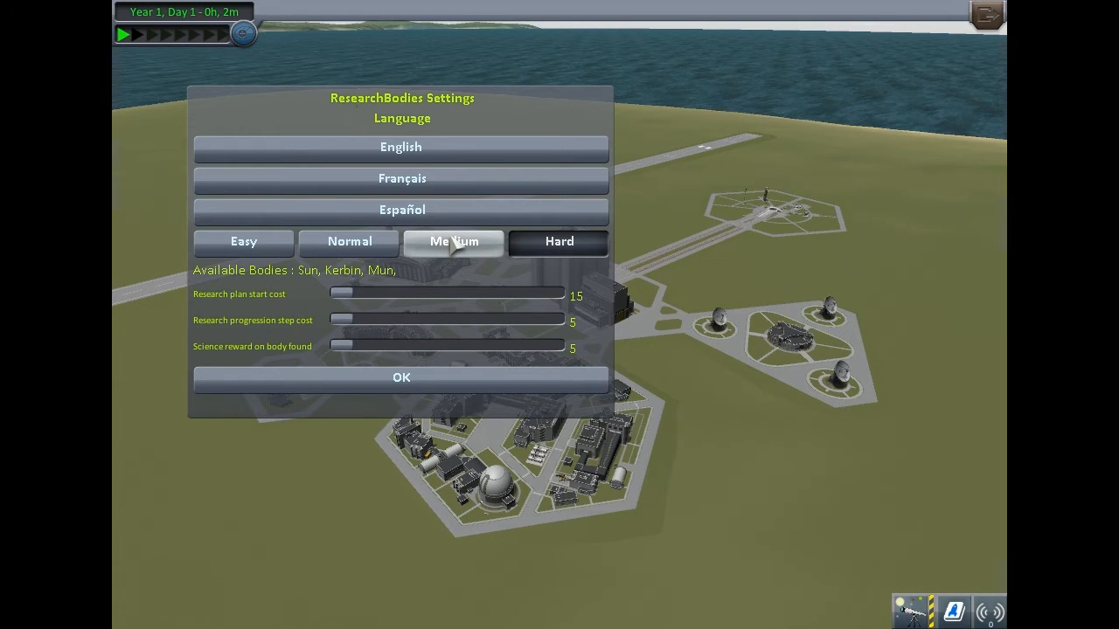
left_click(349, 241)
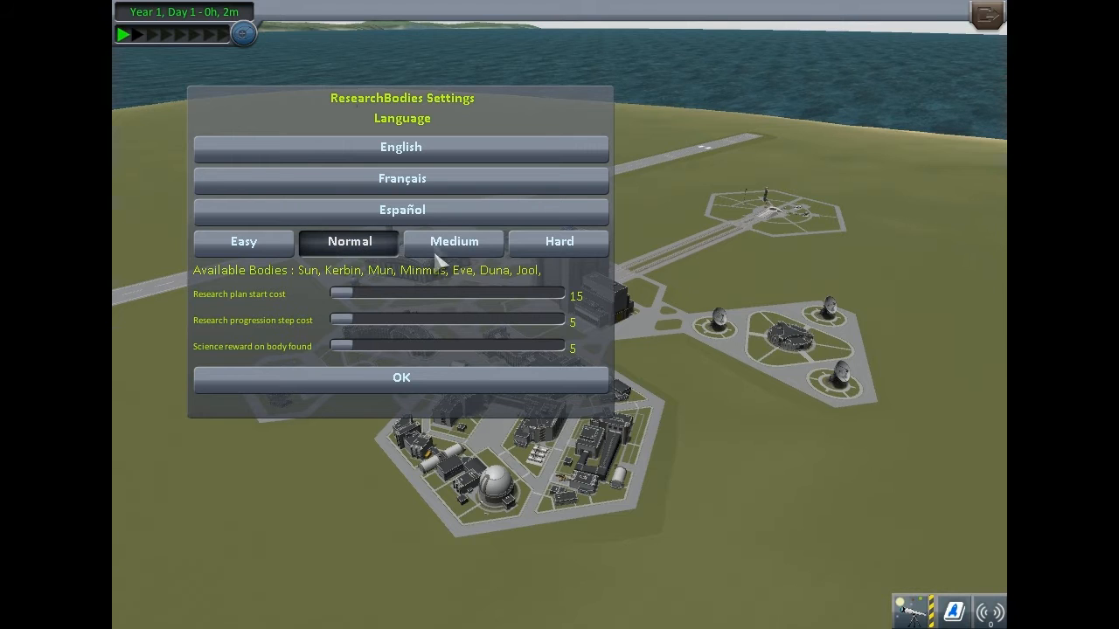
left_click(243, 242)
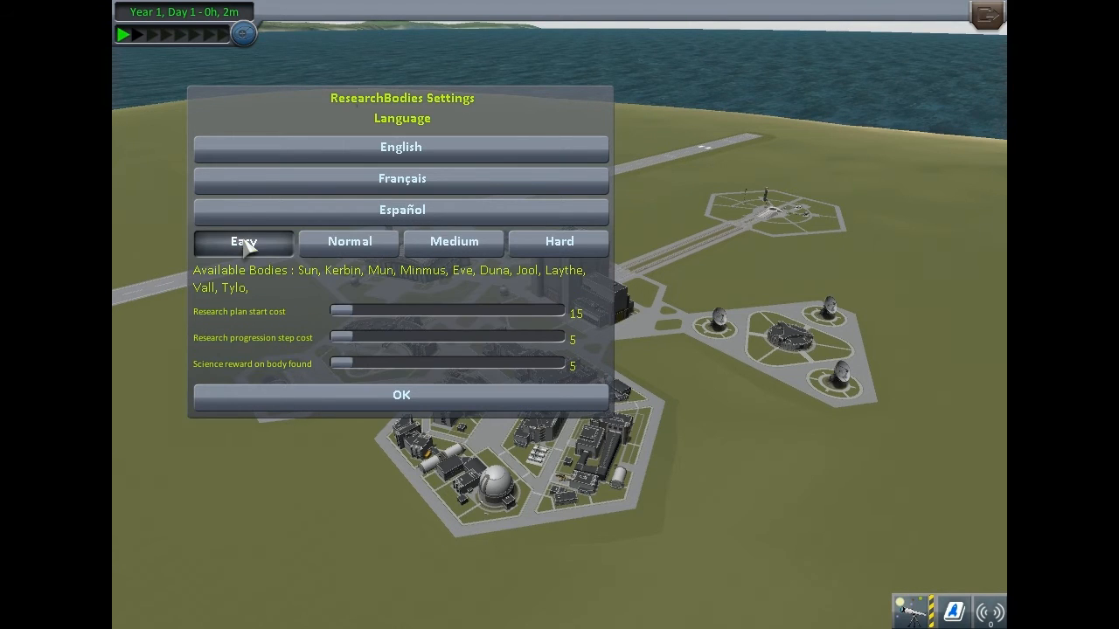
mouse_move(804, 354)
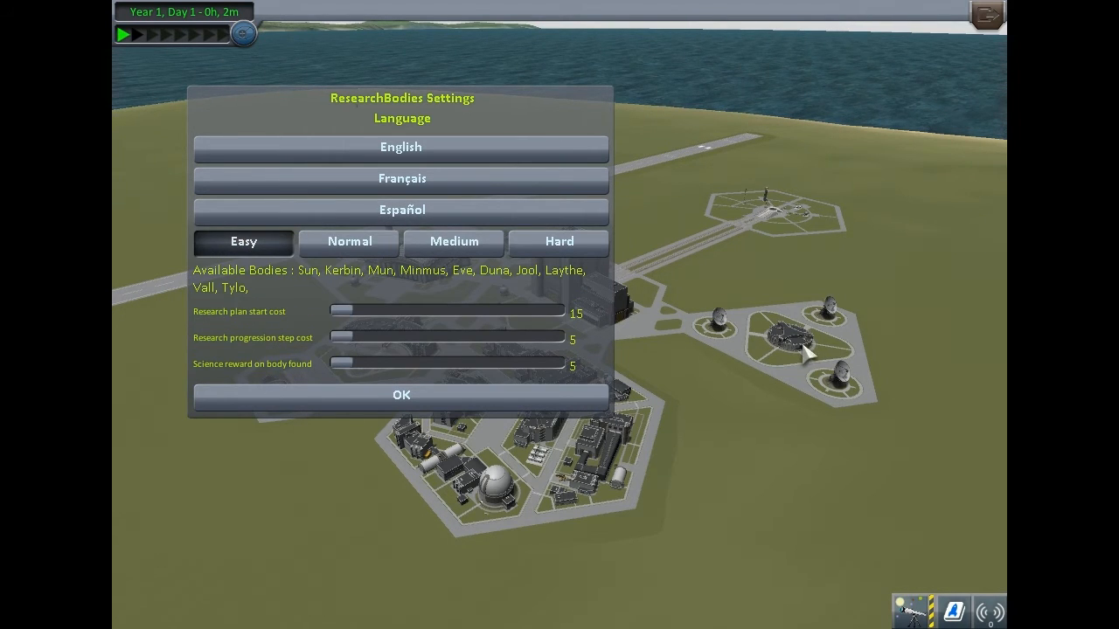
mouse_move(271, 270)
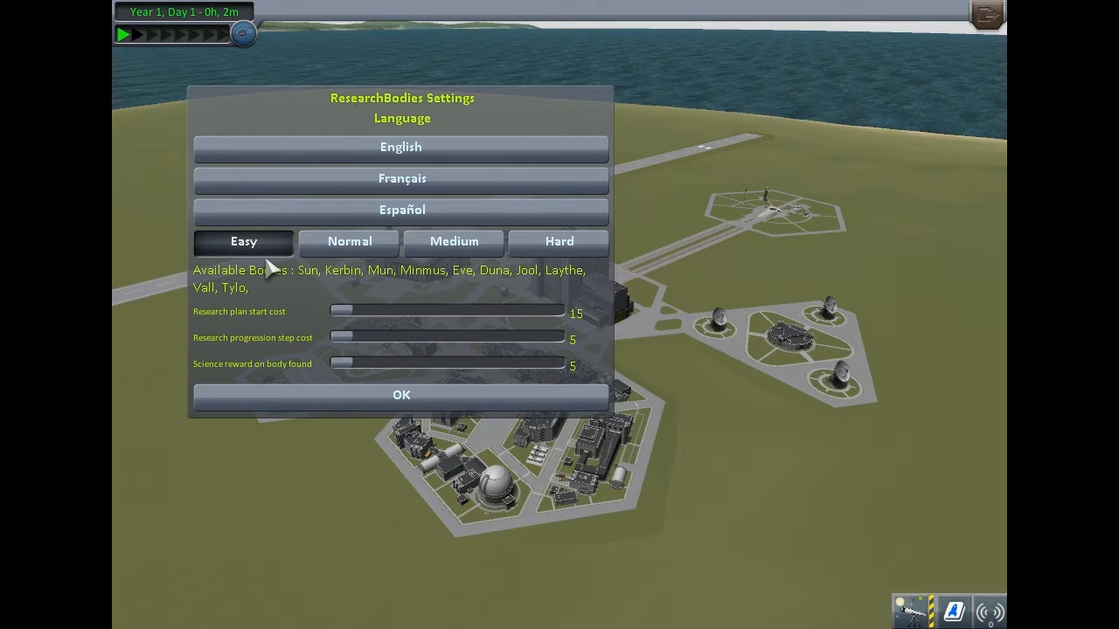
mouse_move(511, 107)
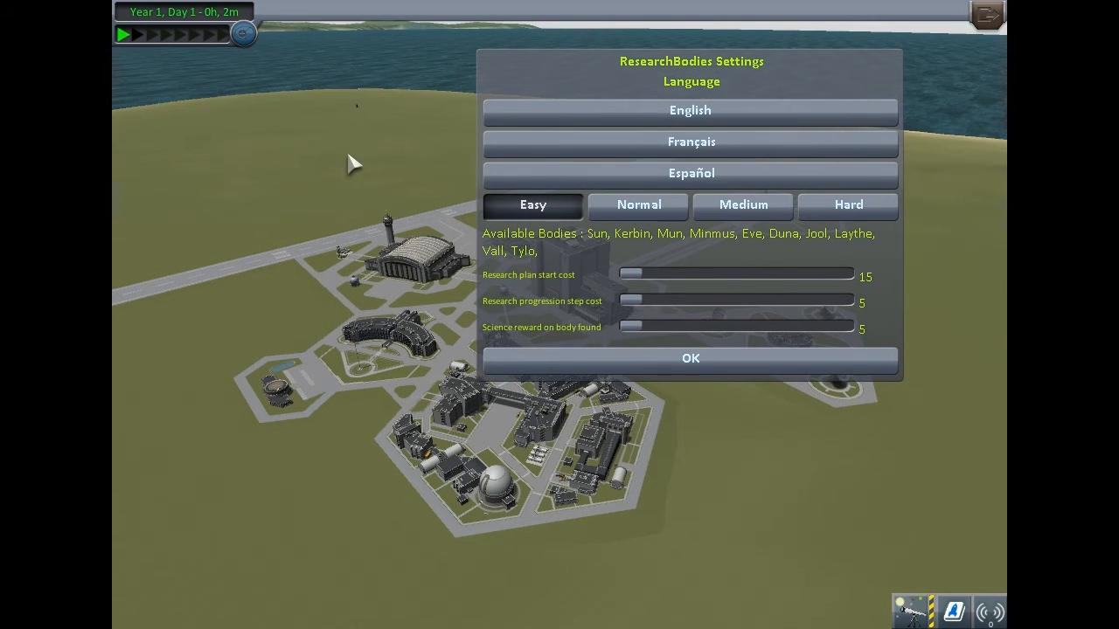
mouse_move(463, 280)
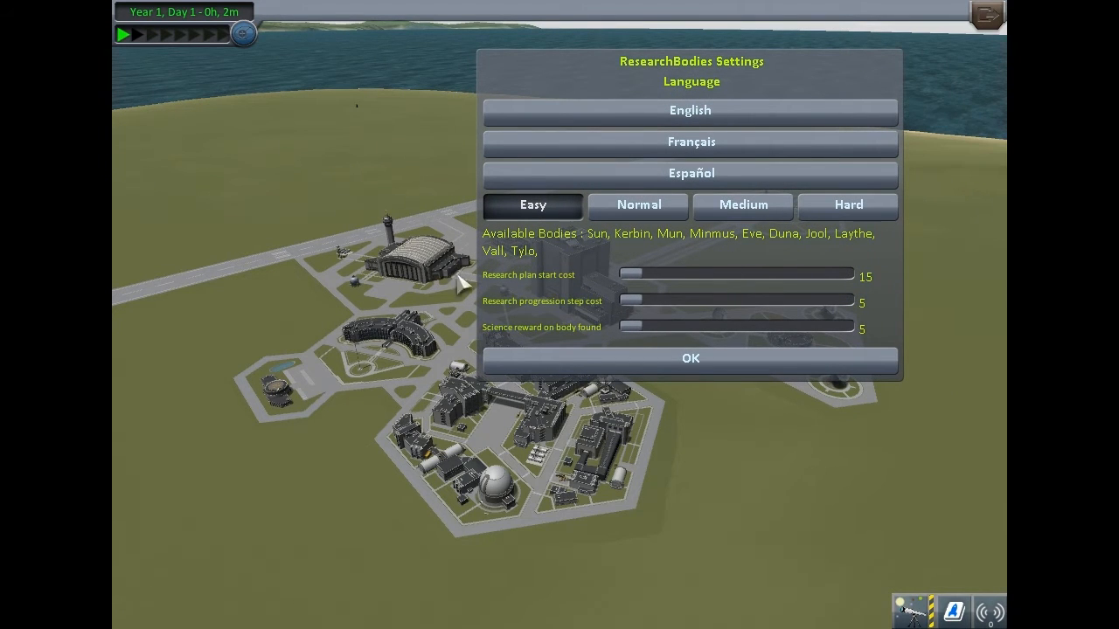
Confirm ResearchBodies on Hard difficulty and enter the Tracking Station.
left_click(847, 205)
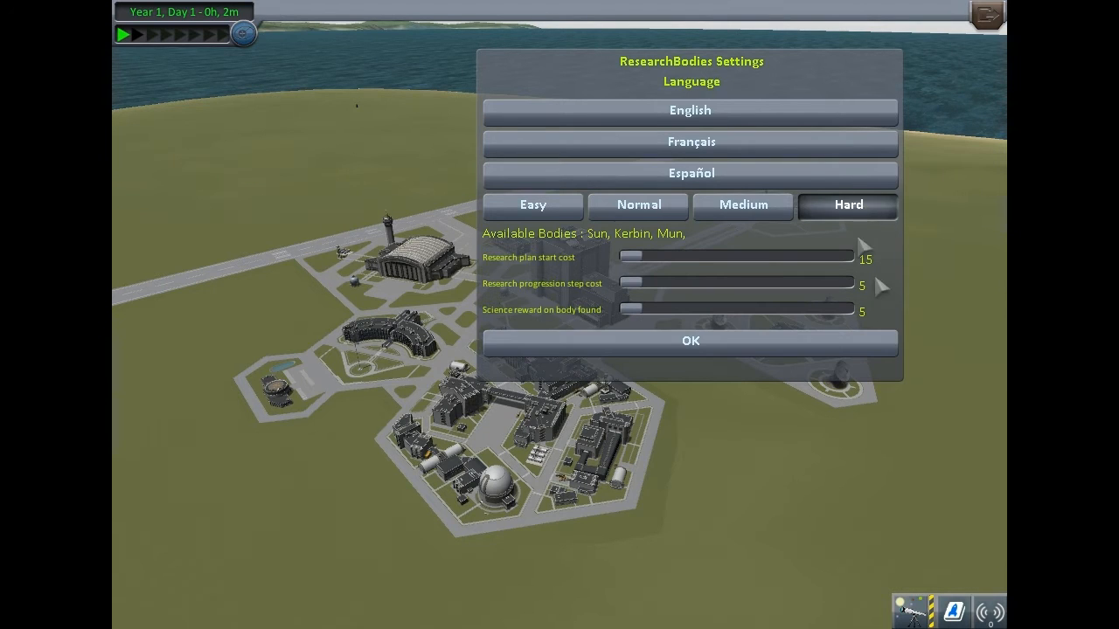
left_click(690, 340)
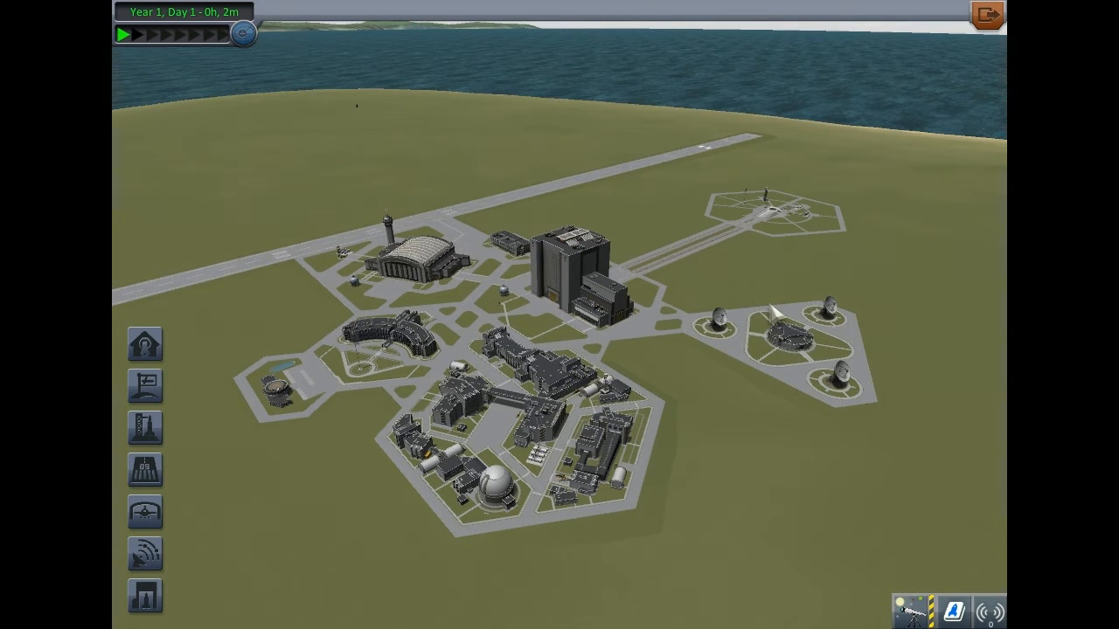
left_click(144, 552)
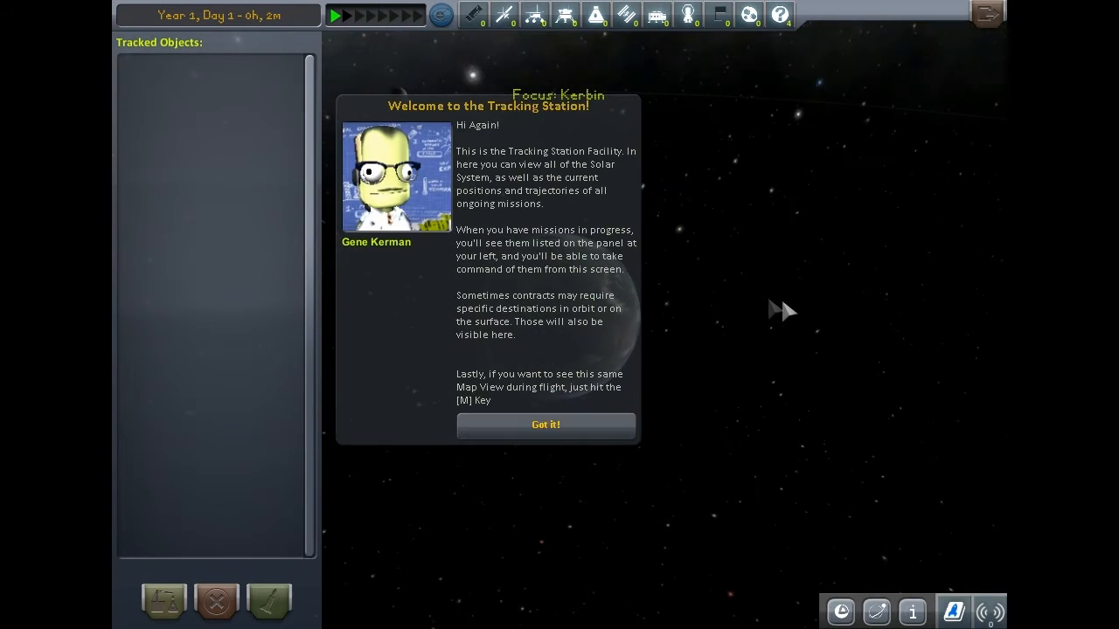
Dismiss the Tracking Station welcome and pull the map back from Kerbin.
left_click(544, 424)
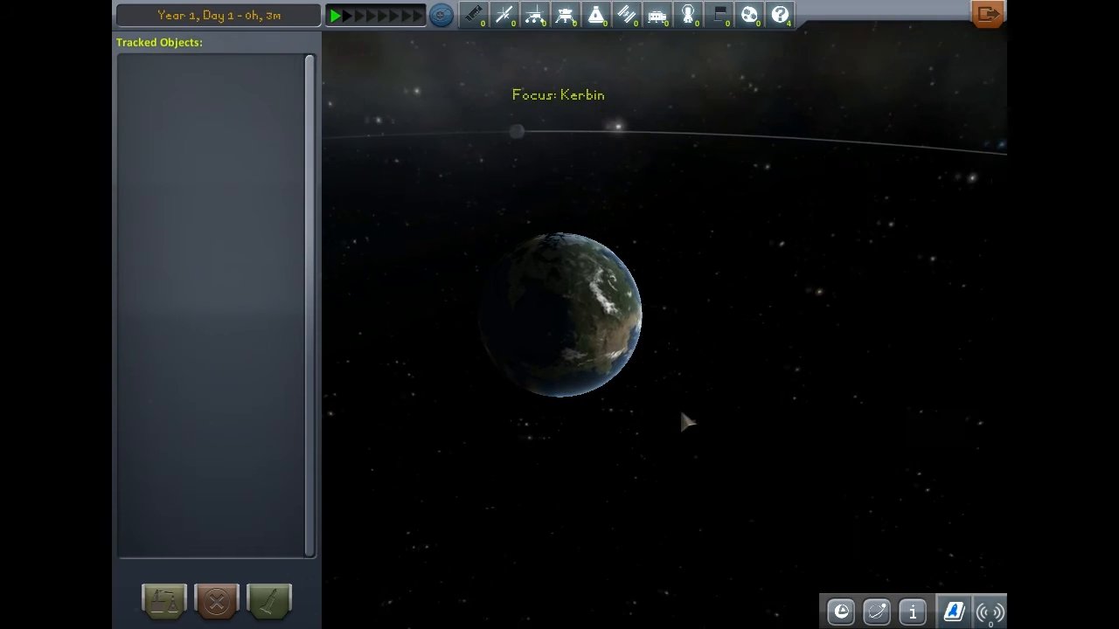
left_click_drag(686, 423, 786, 188)
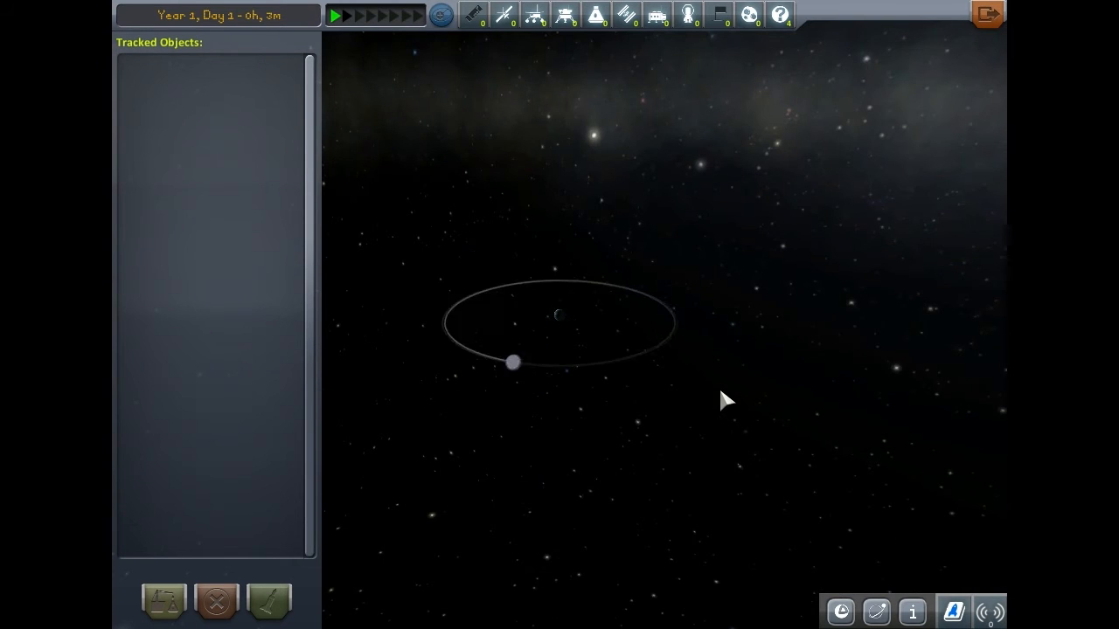
mouse_move(706, 340)
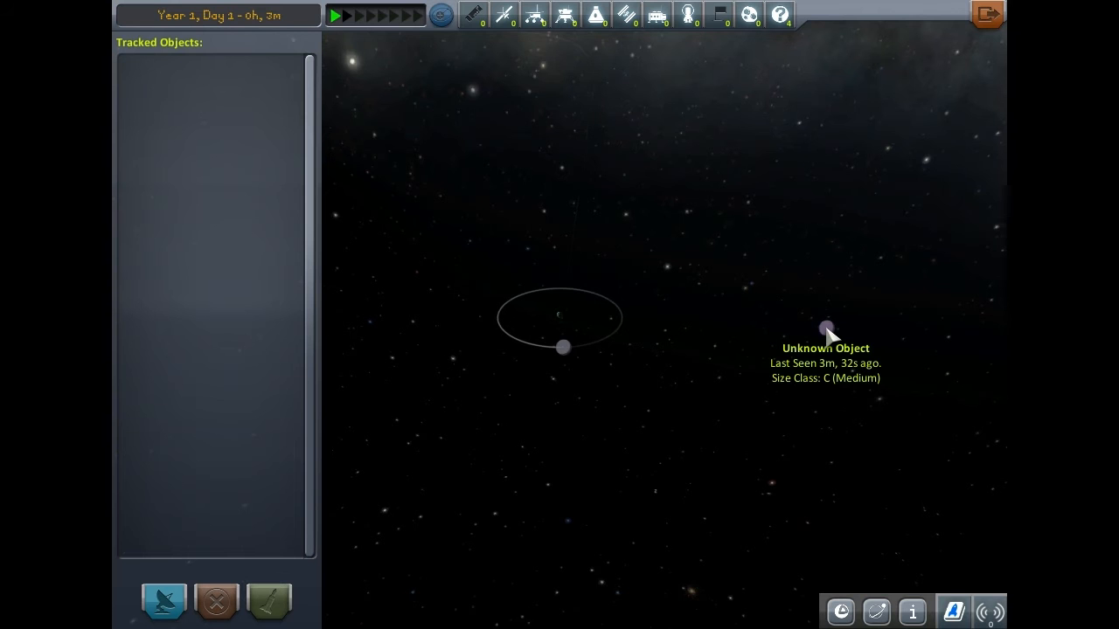
mouse_move(854, 361)
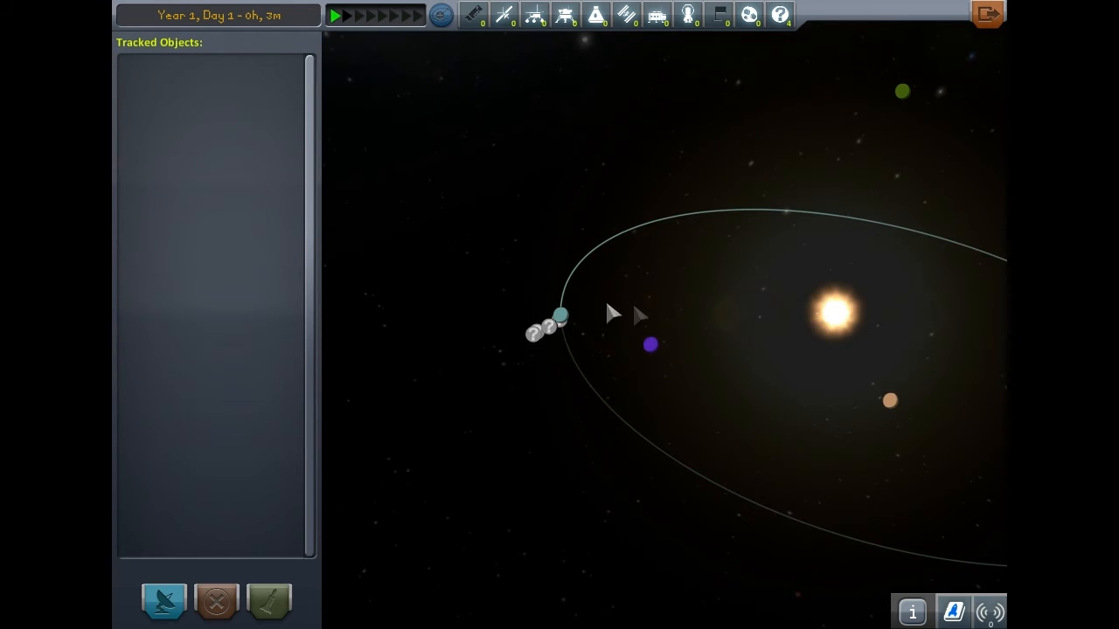
mouse_move(649, 345)
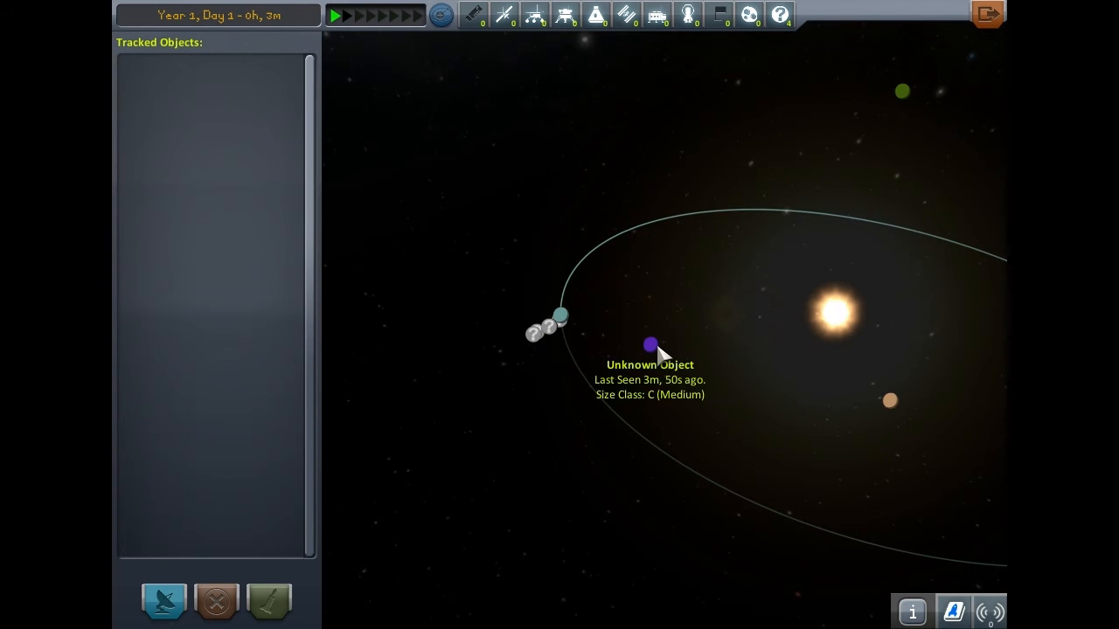
mouse_move(660, 459)
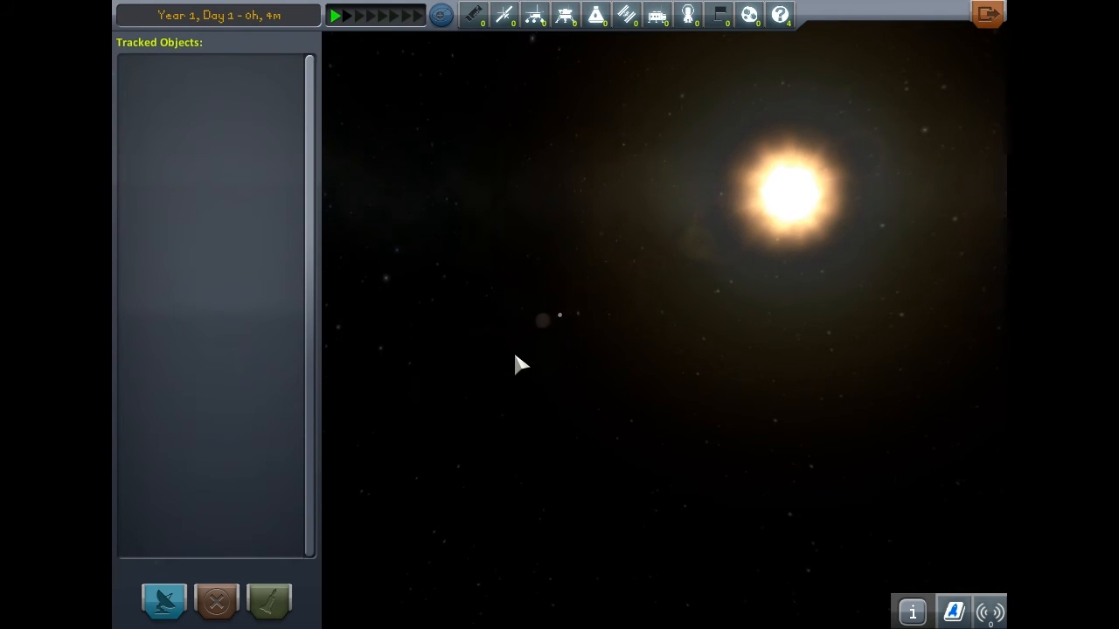
Focus and zoom on the grey Unknown Object, then exit to the Space Center.
scroll("down", 3)
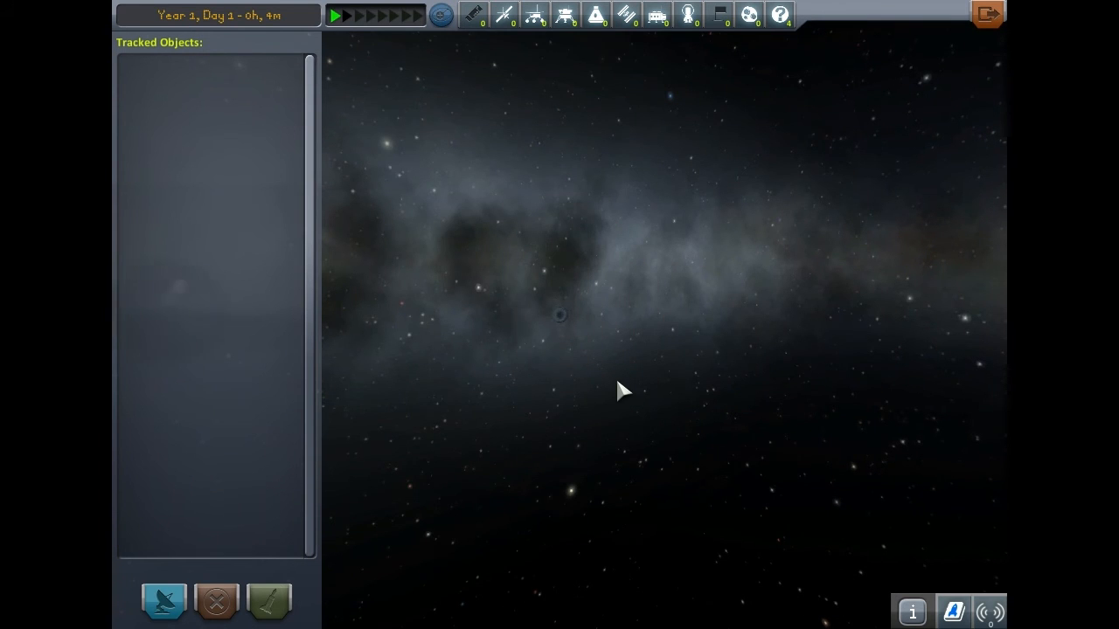
left_click(559, 315)
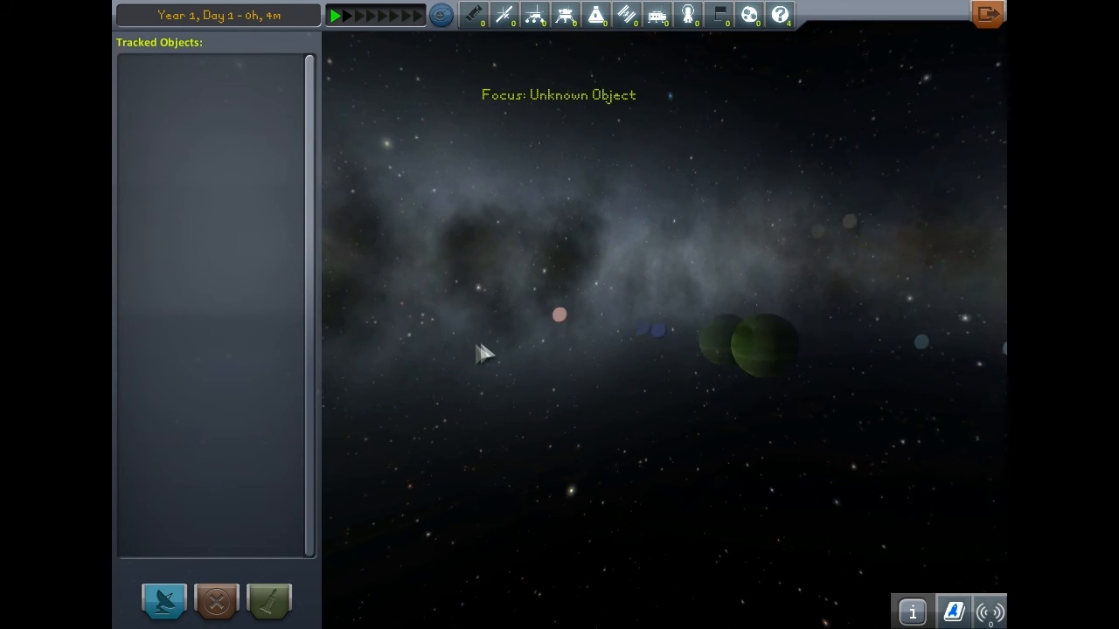
scroll("up", 3)
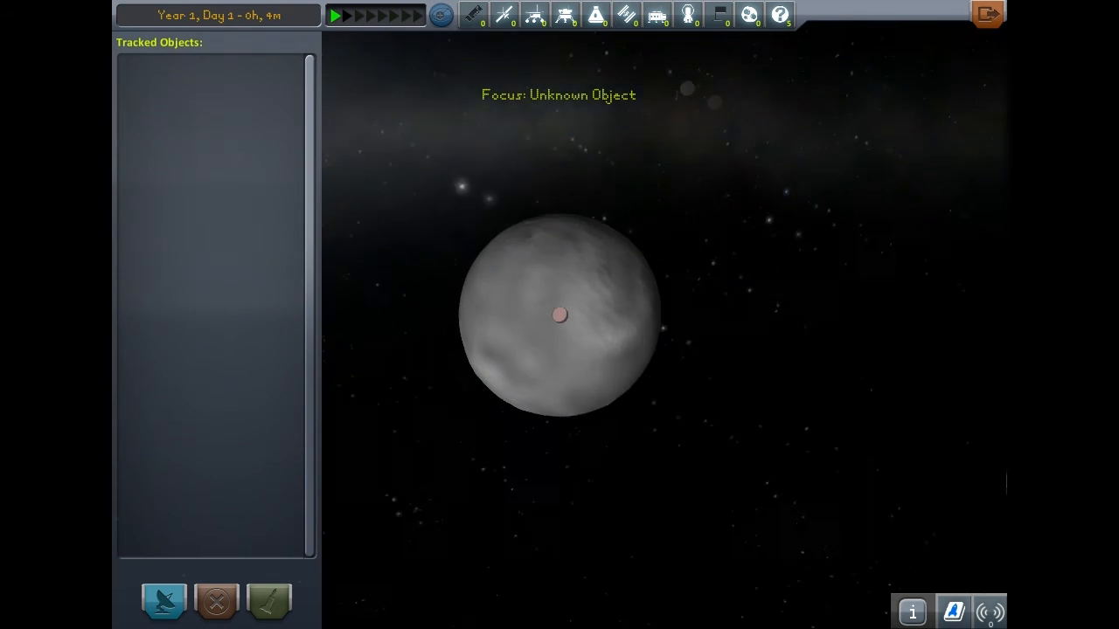
scroll("up", 3)
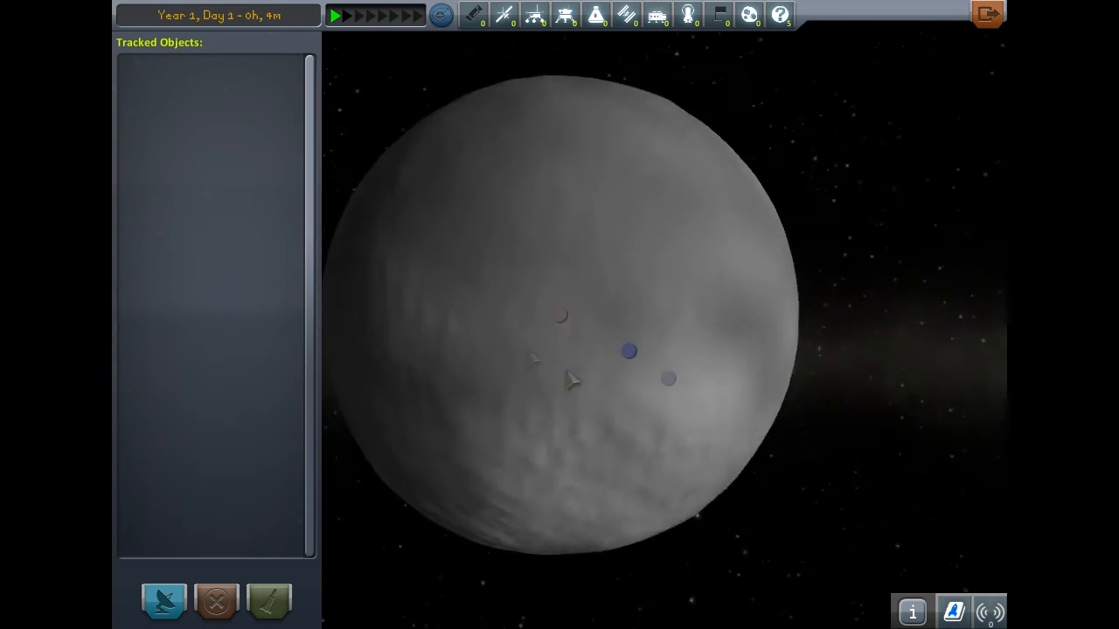
scroll("down", 3)
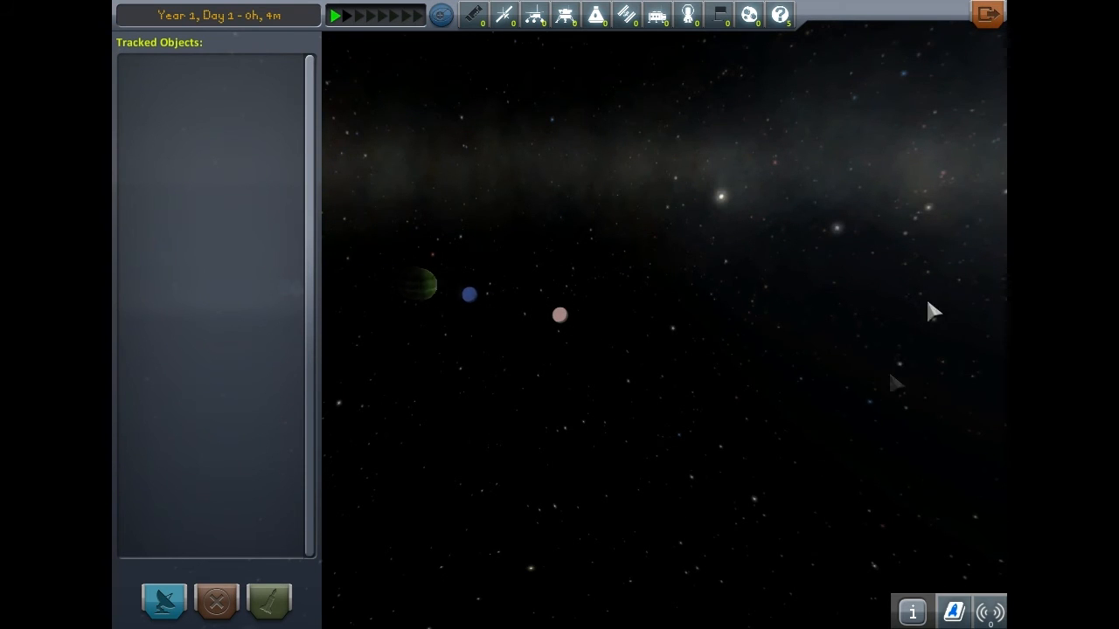
left_click(911, 611)
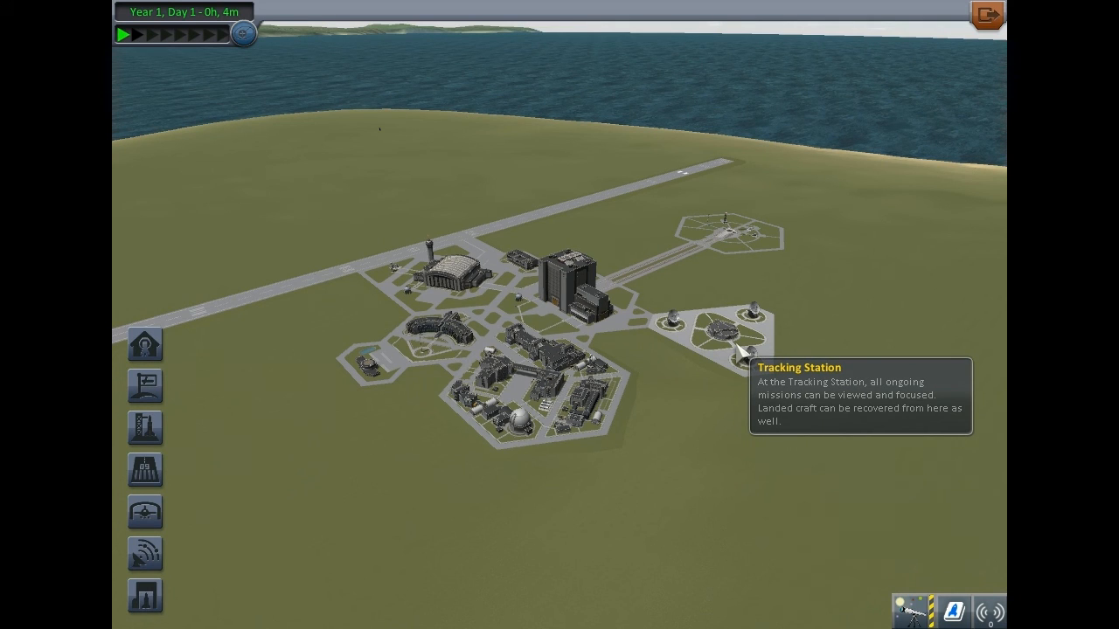
mouse_move(529, 169)
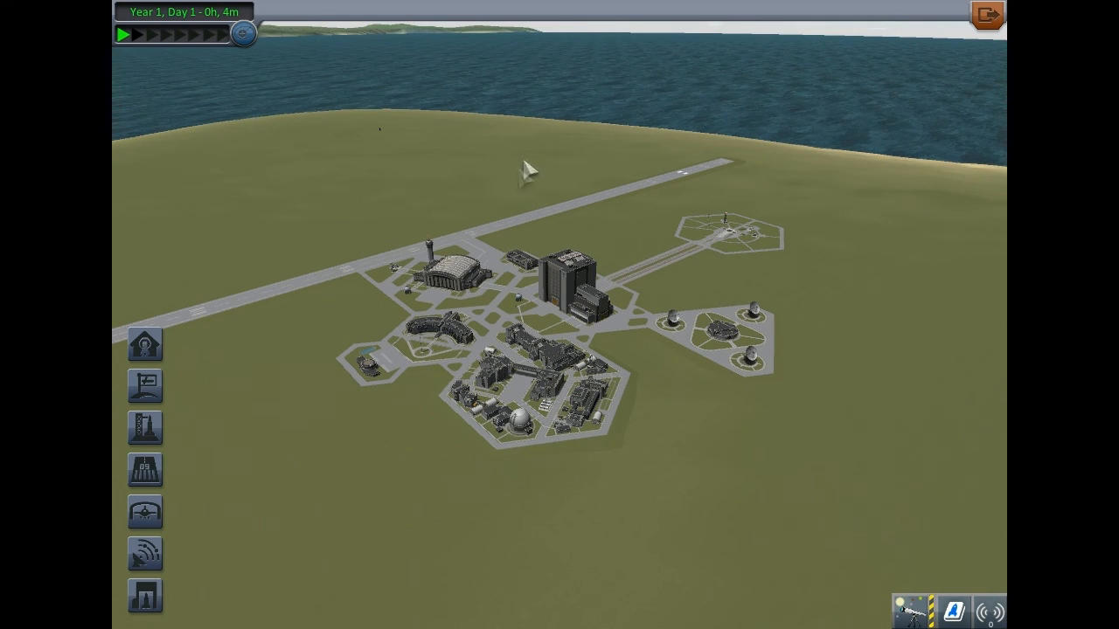
mouse_move(730, 223)
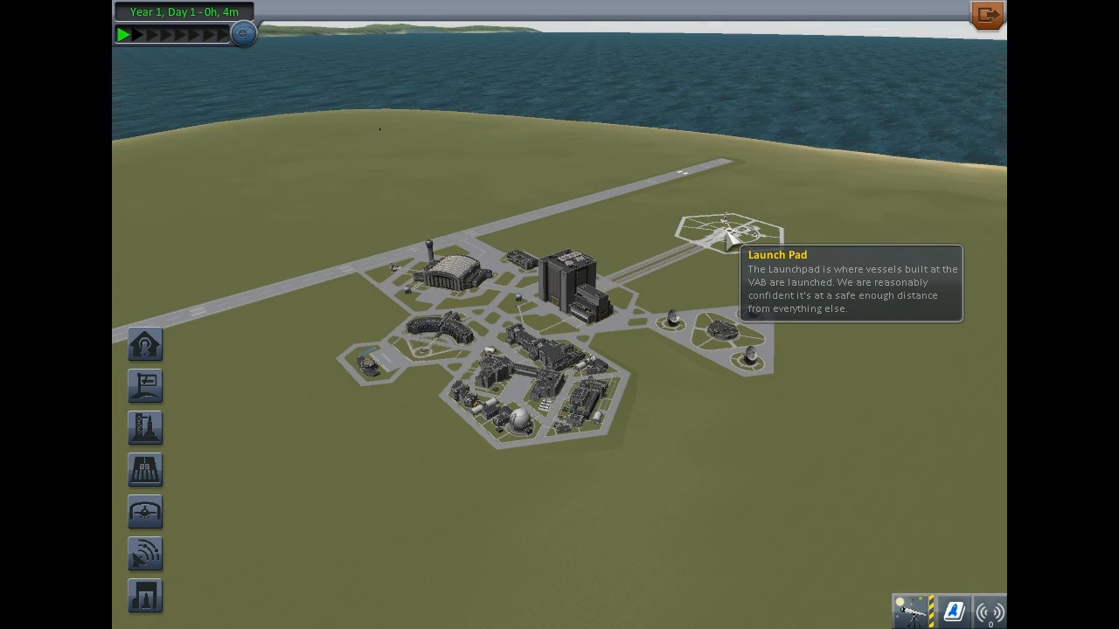
mouse_move(839, 275)
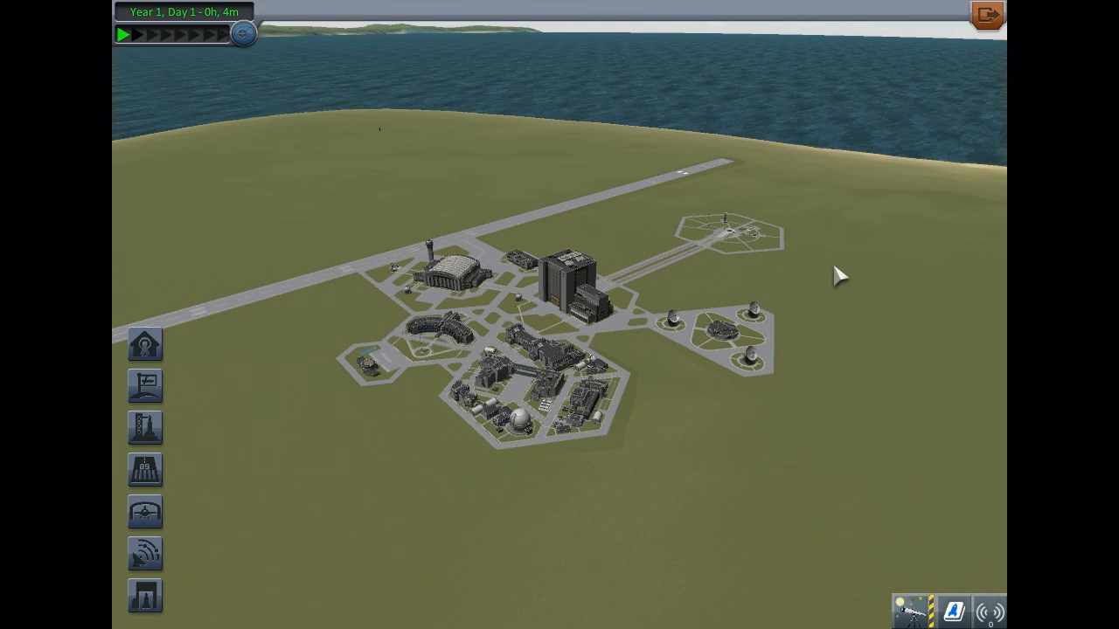